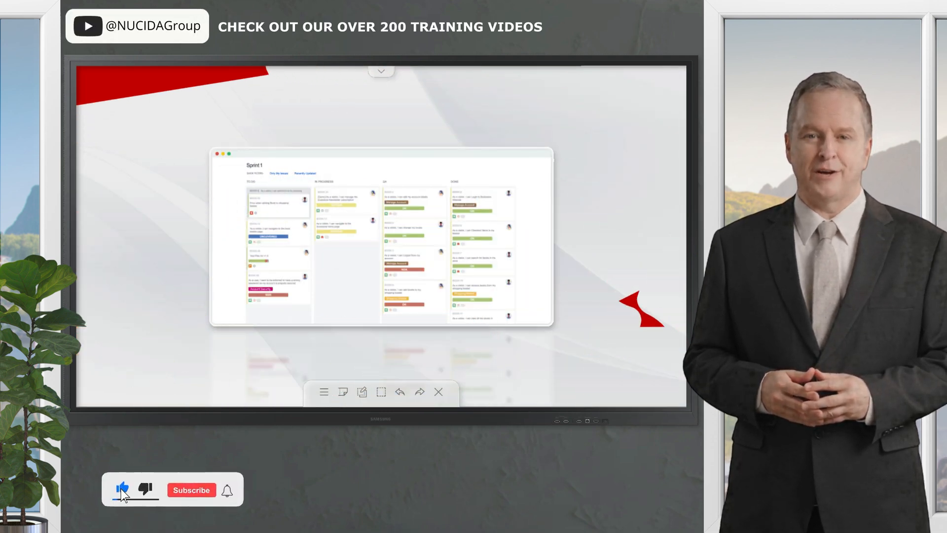
Show the Issues list of MY TEST PROJECT.
click(190, 489)
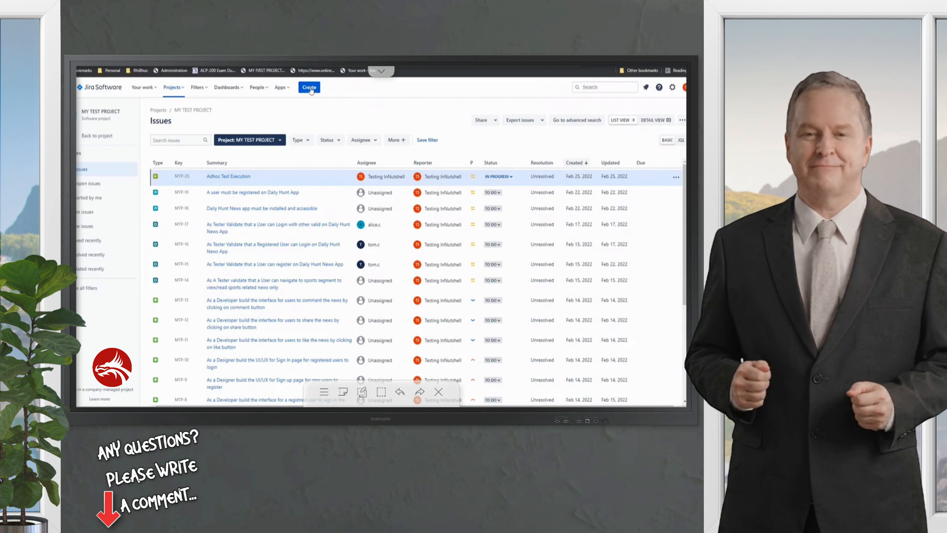
Fill a new issue as a Test Set with summary 'Exploratory Test Set', not yet created.
click(309, 87)
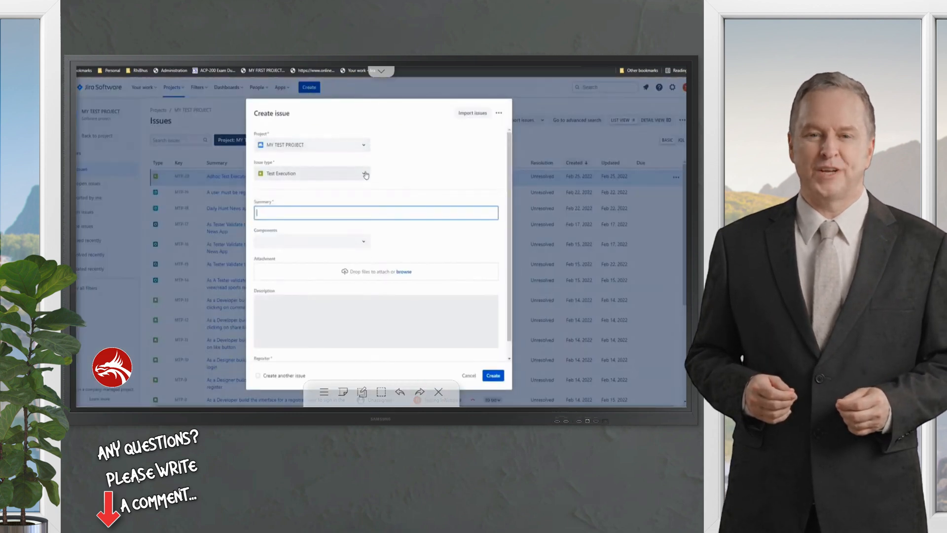
click(364, 173)
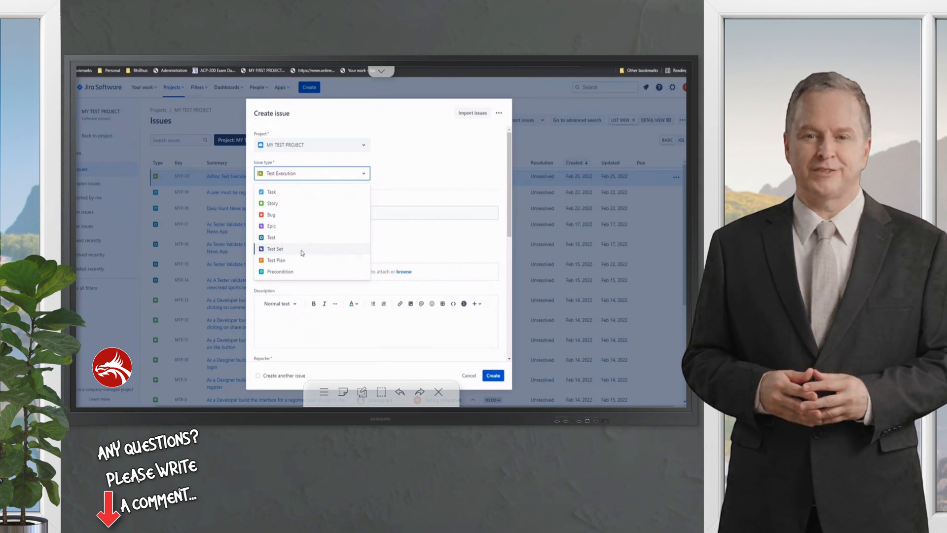
click(275, 249)
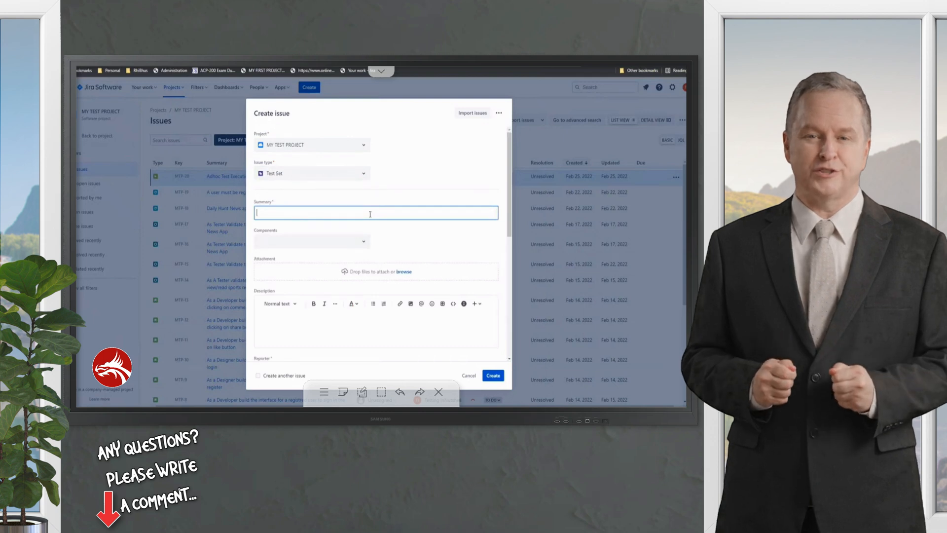
text(Exploratory Test)
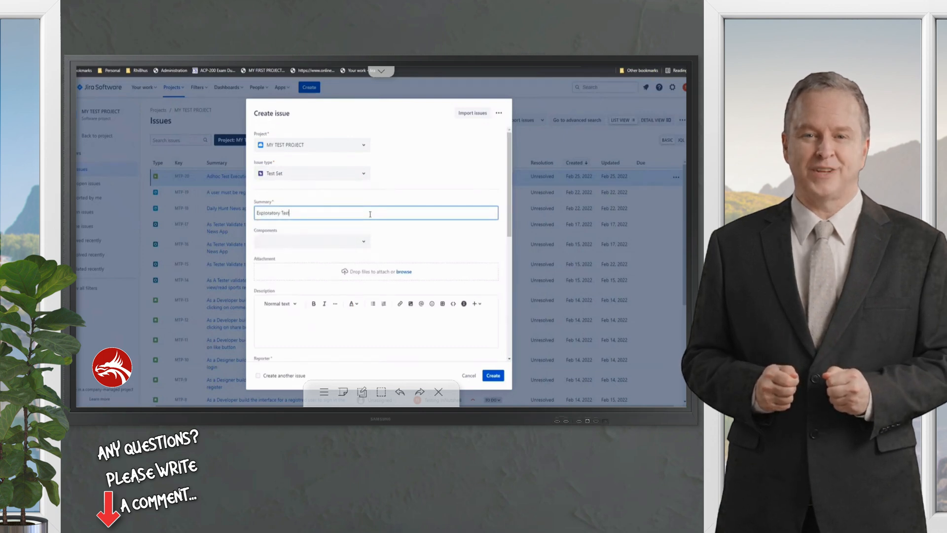
text(Set)
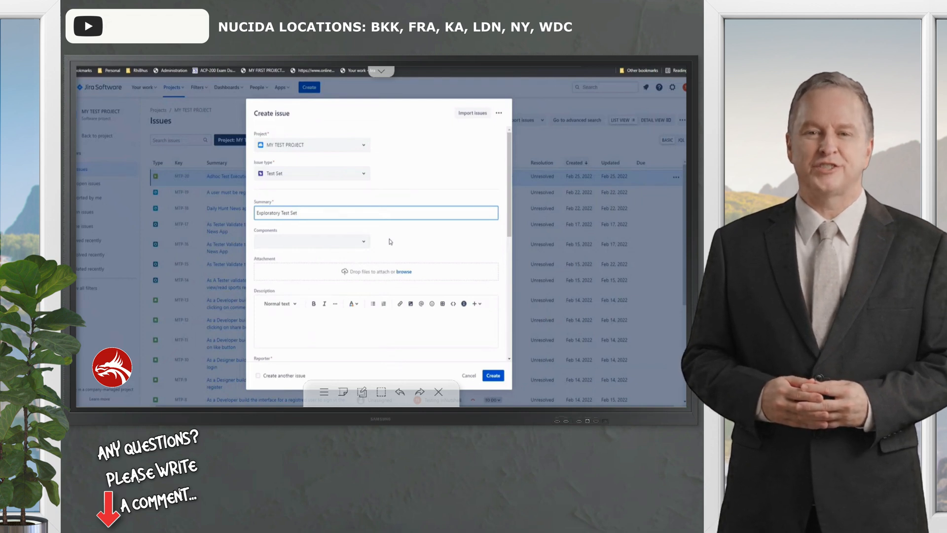
double_click(296, 213)
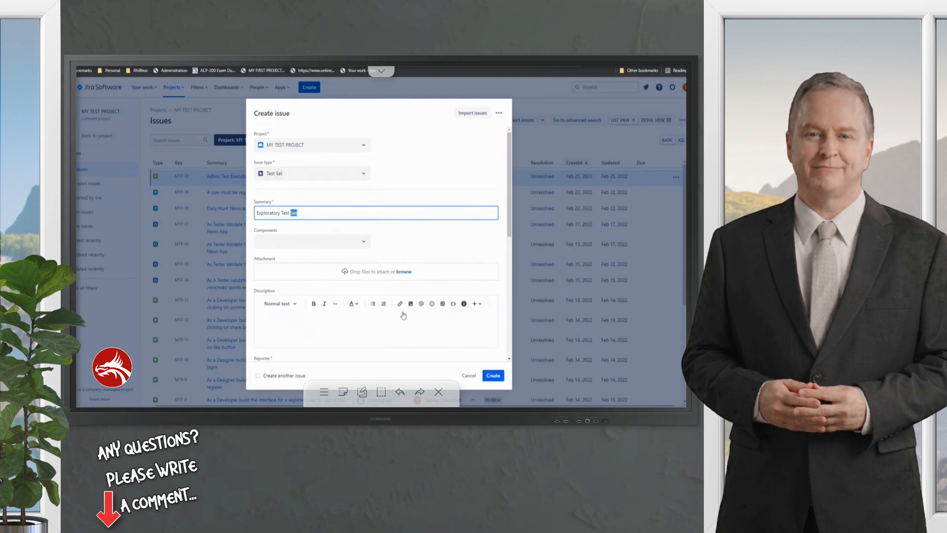
Create the Exploratory Test Set issue (MTP-21) and show the Add Tests options.
click(493, 375)
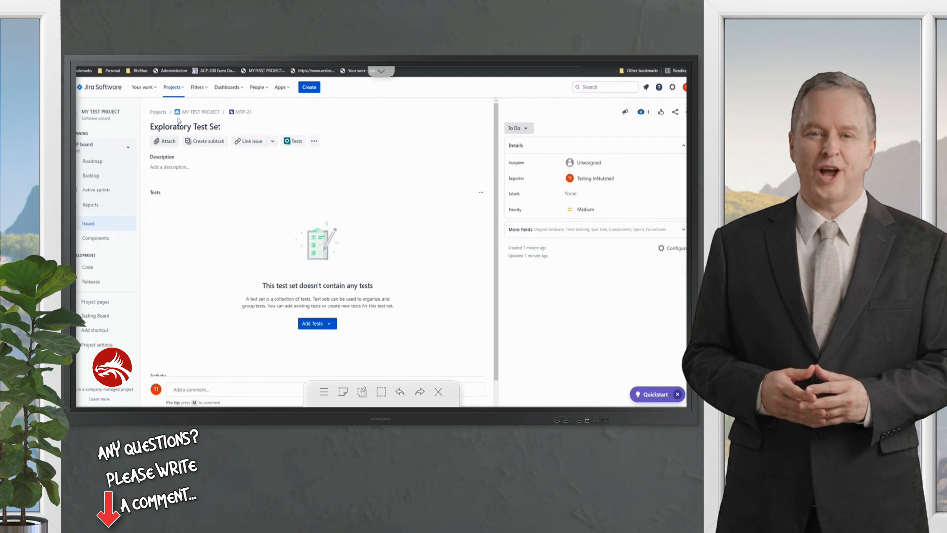
mouse_move(231, 111)
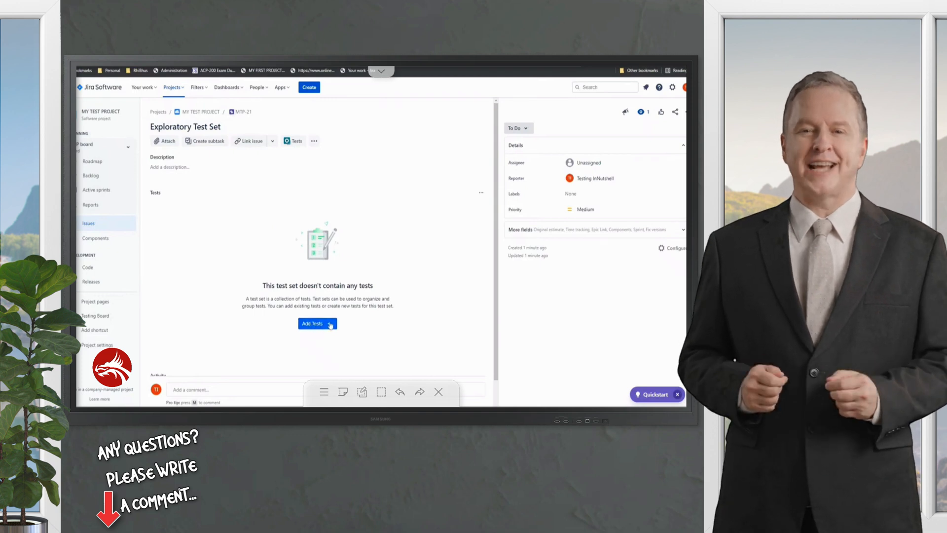
click(317, 323)
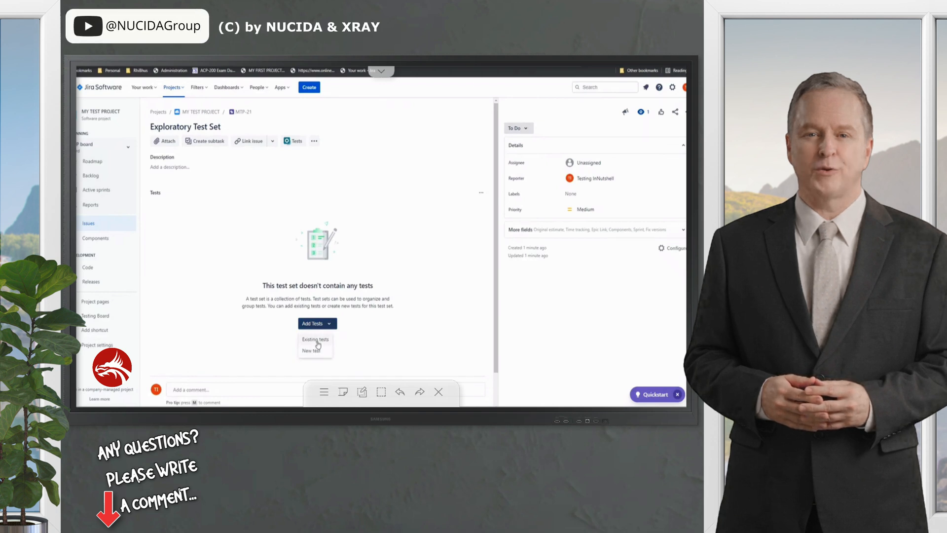
mouse_move(317, 355)
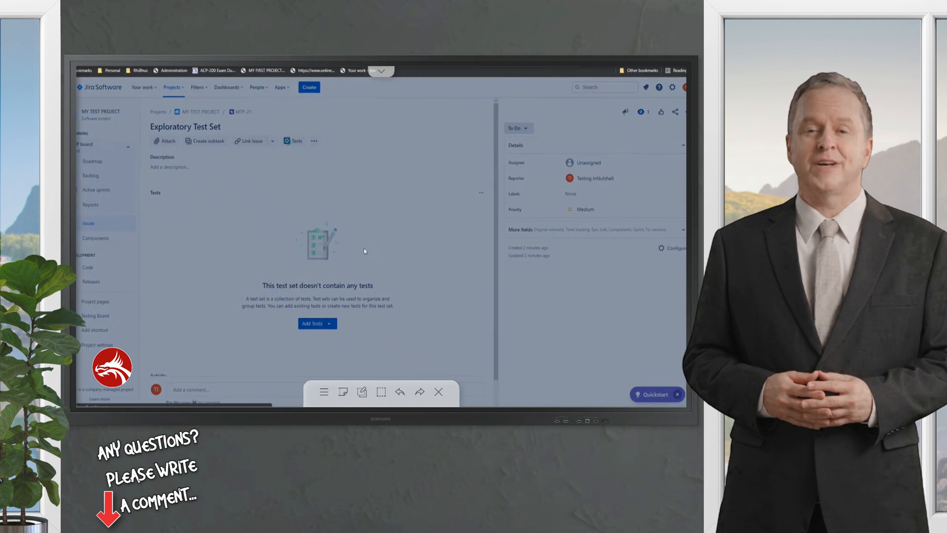
Add existing tests MTP-15, MTP-16 and MTP-17 to the Exploratory Test Set.
click(313, 324)
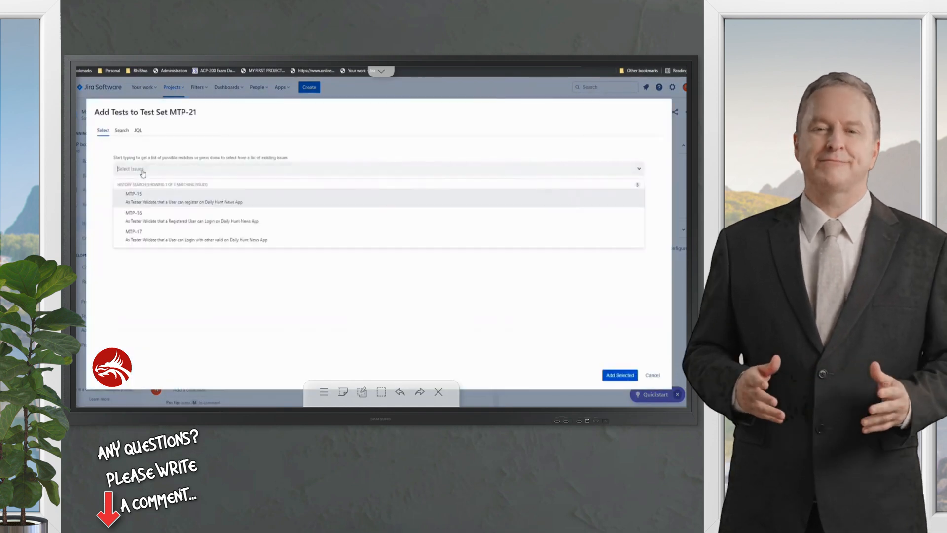
click(133, 197)
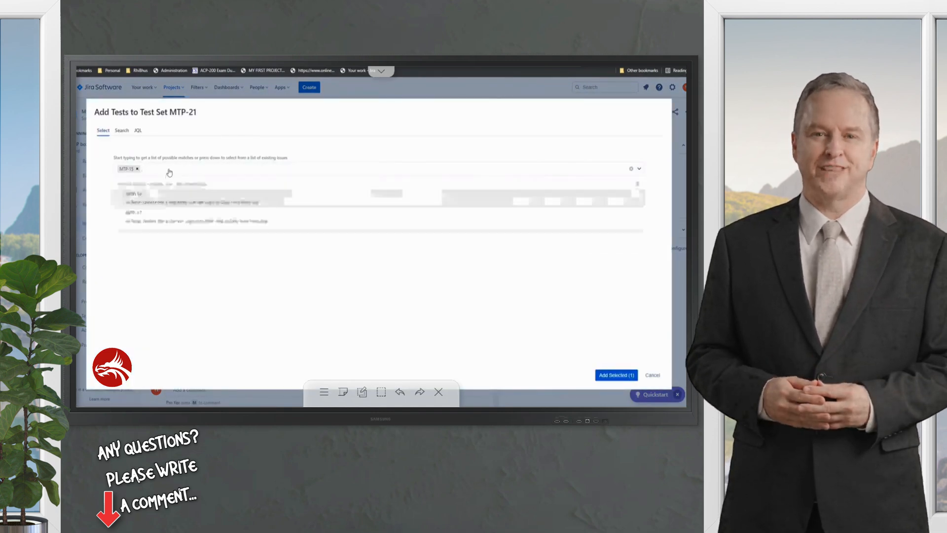
click(193, 202)
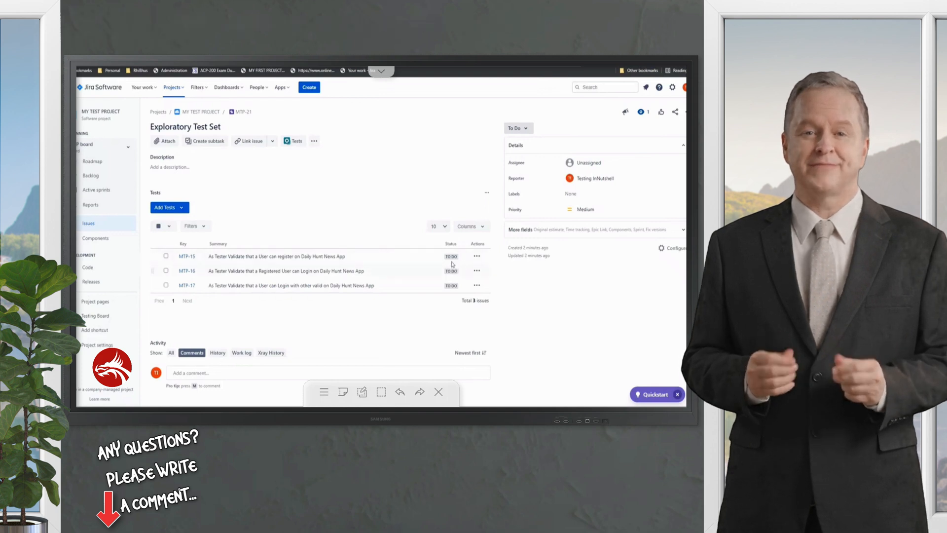
mouse_move(443, 289)
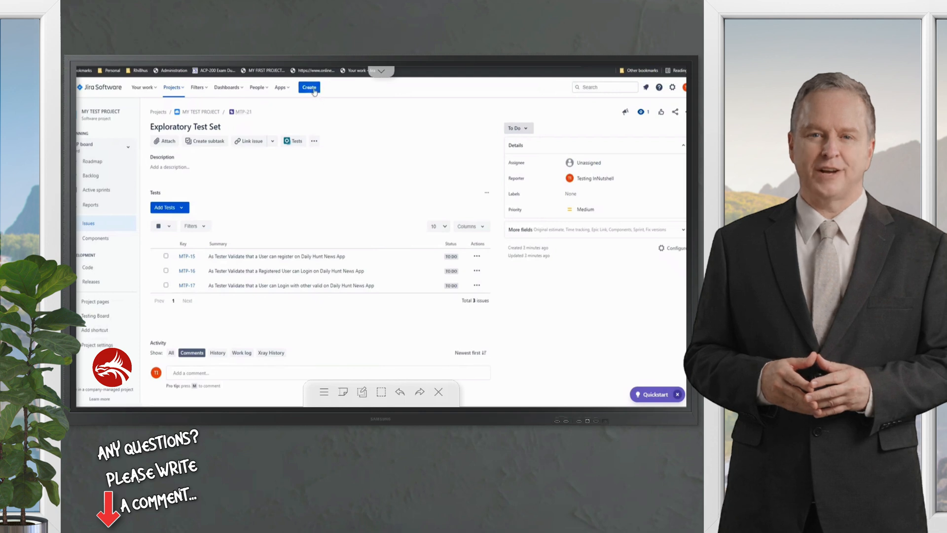
Create a Test Execution issue 'Ad Hoc Test 2' (MTP-22) with no tests yet.
click(309, 86)
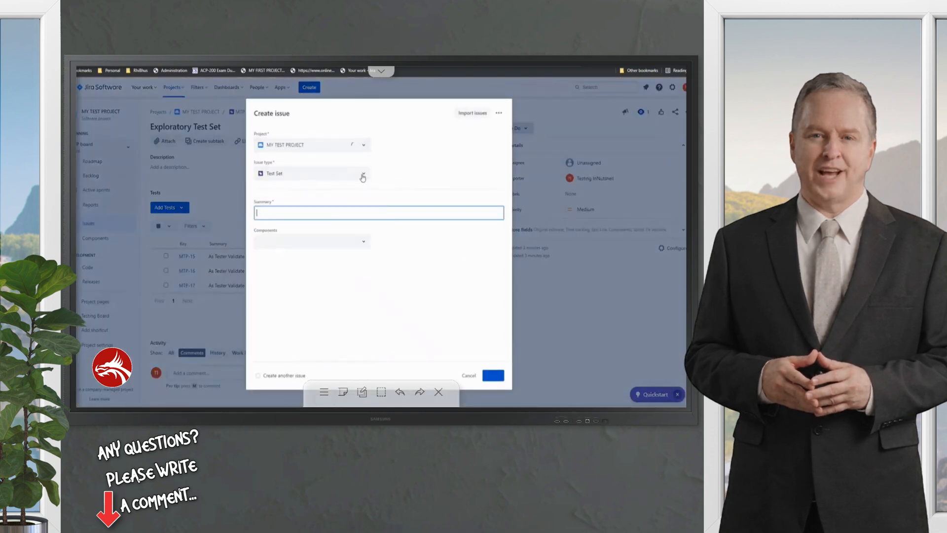
click(311, 174)
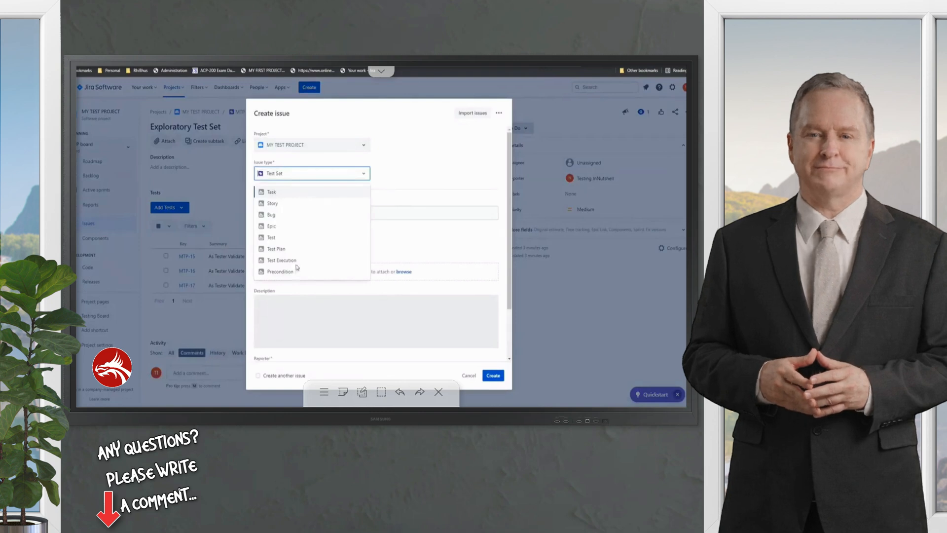
click(282, 259)
text(Ad Hoc Test 2)
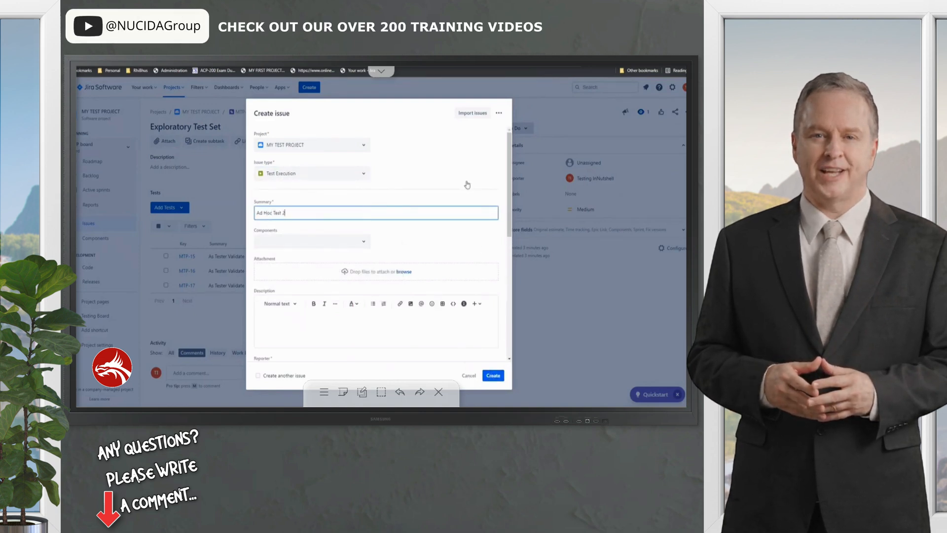
click(492, 375)
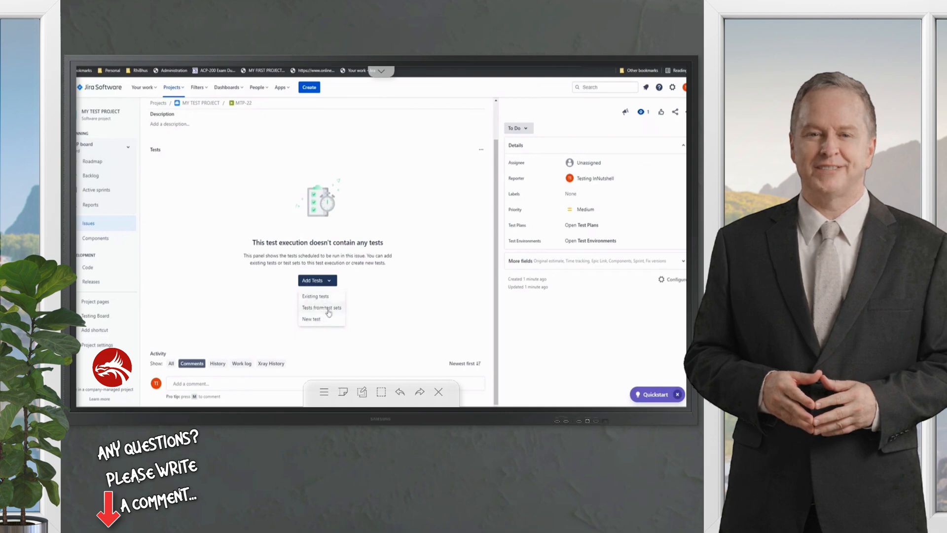
Import Exploratory Test Set (MTP-21) so Ad Hoc Test 2 holds MTP-15, MTP-16 and MTP-17.
click(316, 280)
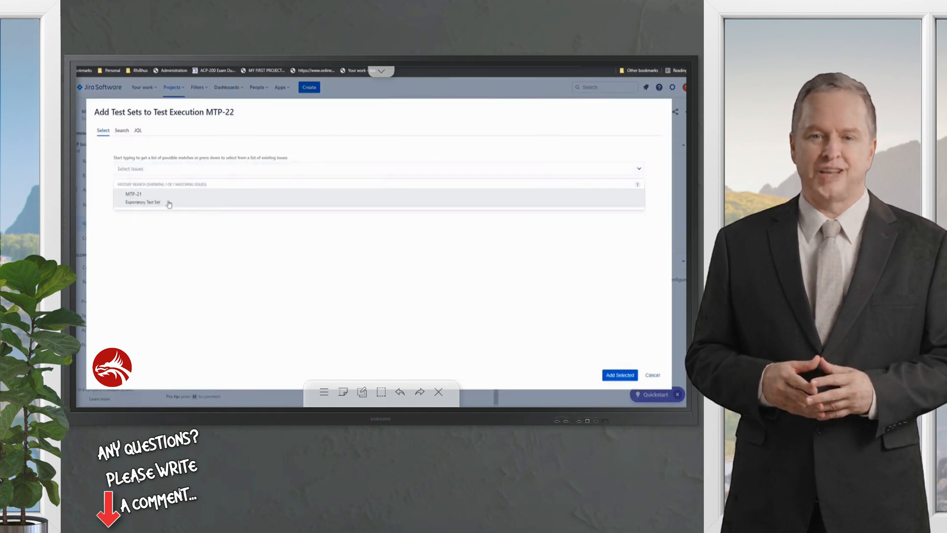
click(652, 375)
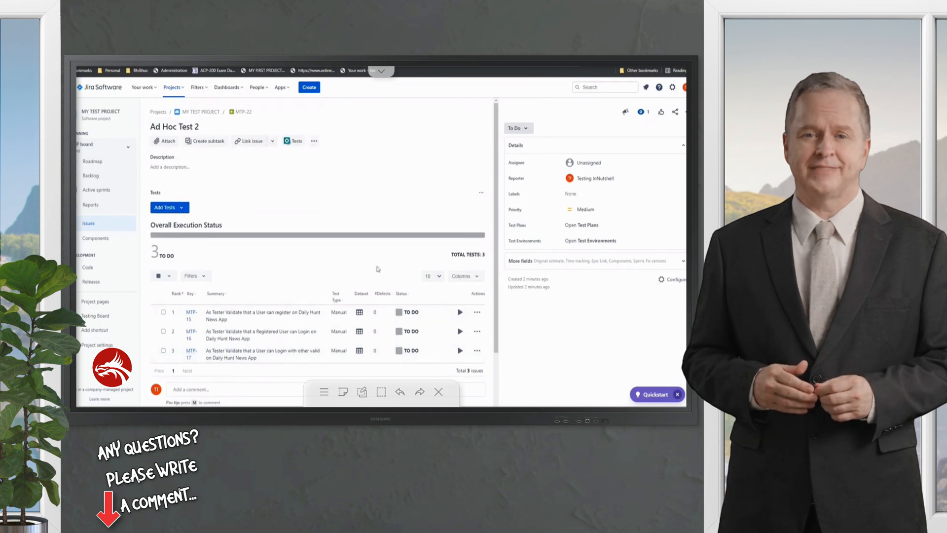
mouse_move(171, 265)
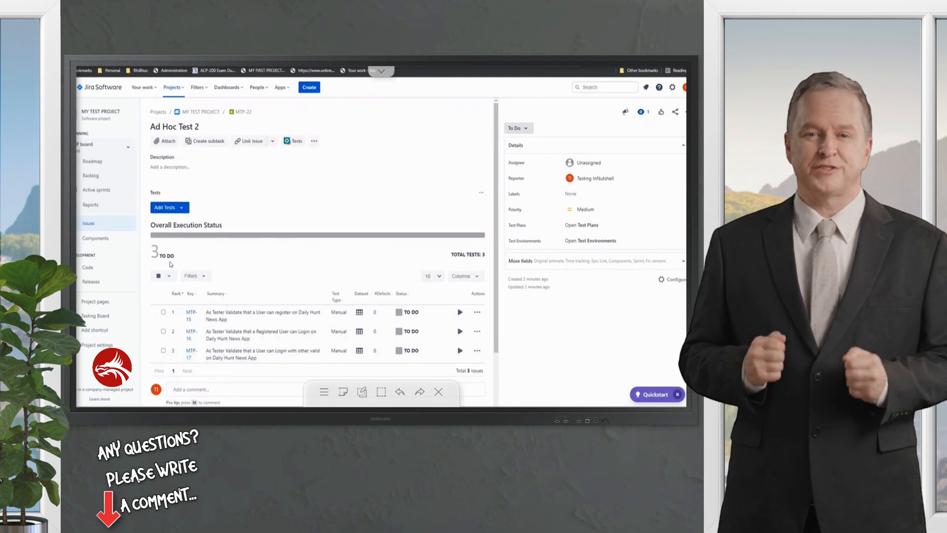